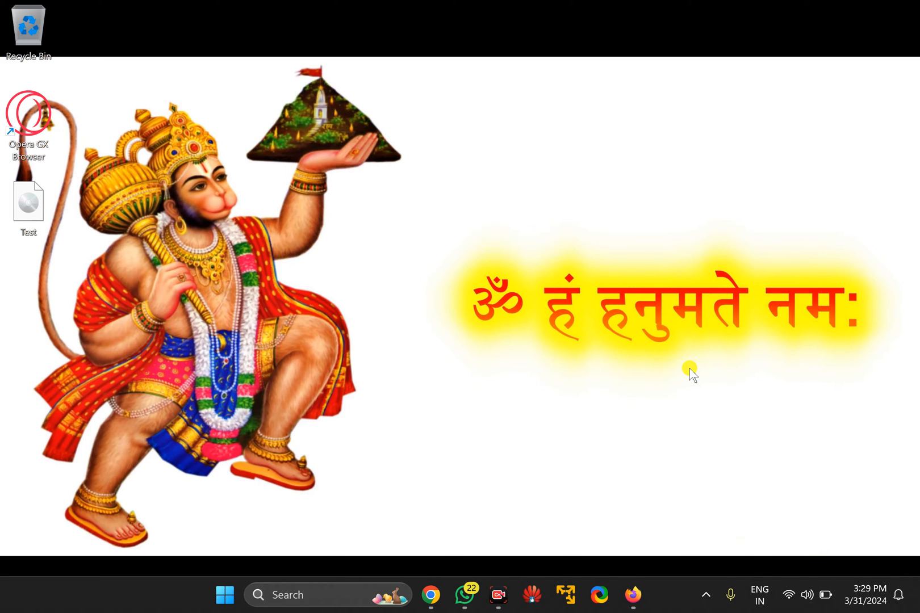
- Restore the Firefox window showing the Gmail inbox to read its web address
{"action": "left_click", "coordinate": [633, 595]}
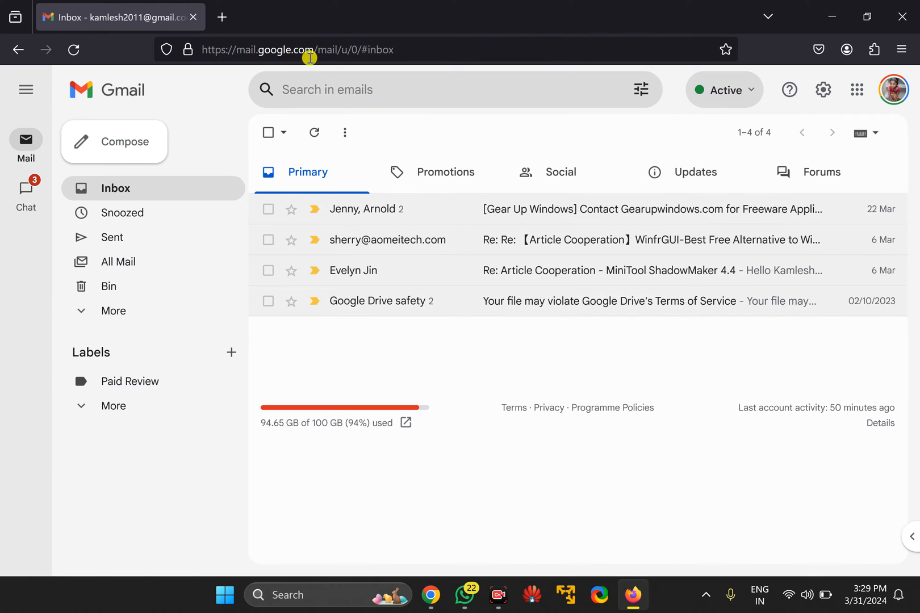
{"action": "mouse_move", "coordinate": [468, 55]}
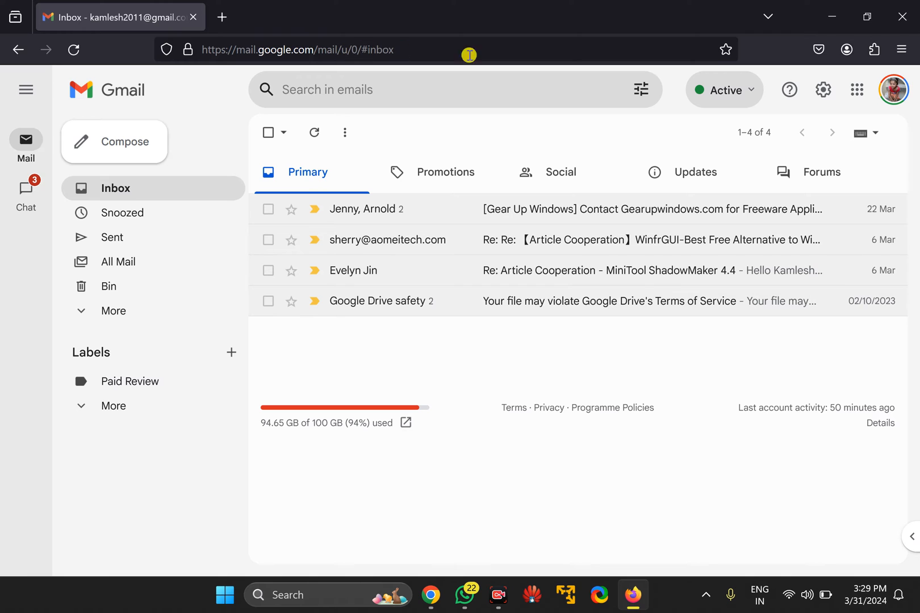
{"action": "mouse_move", "coordinate": [911, 127]}
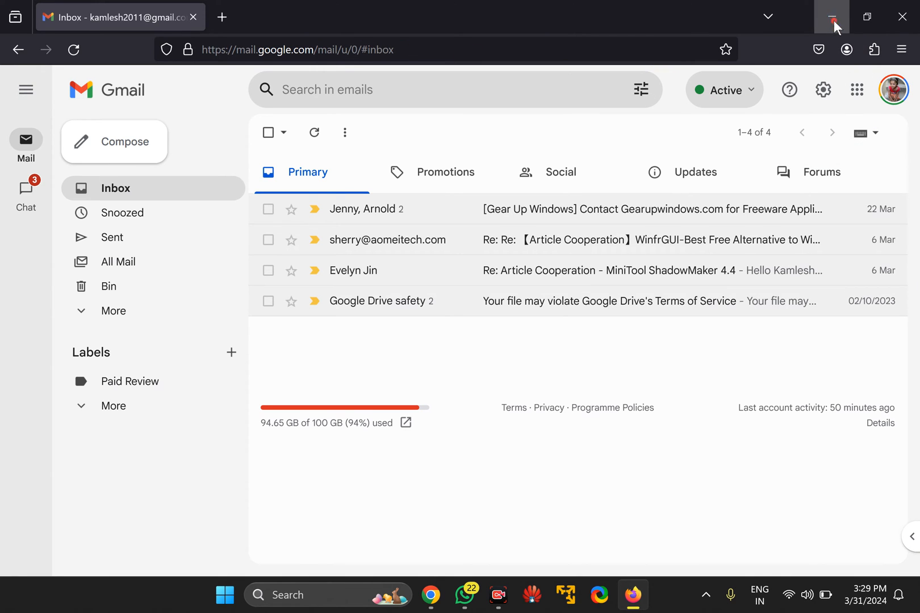
- Minimize Firefox, search Start for 'fire' and open the Firefox shortcut's file location
{"action": "left_click", "coordinate": [829, 16]}
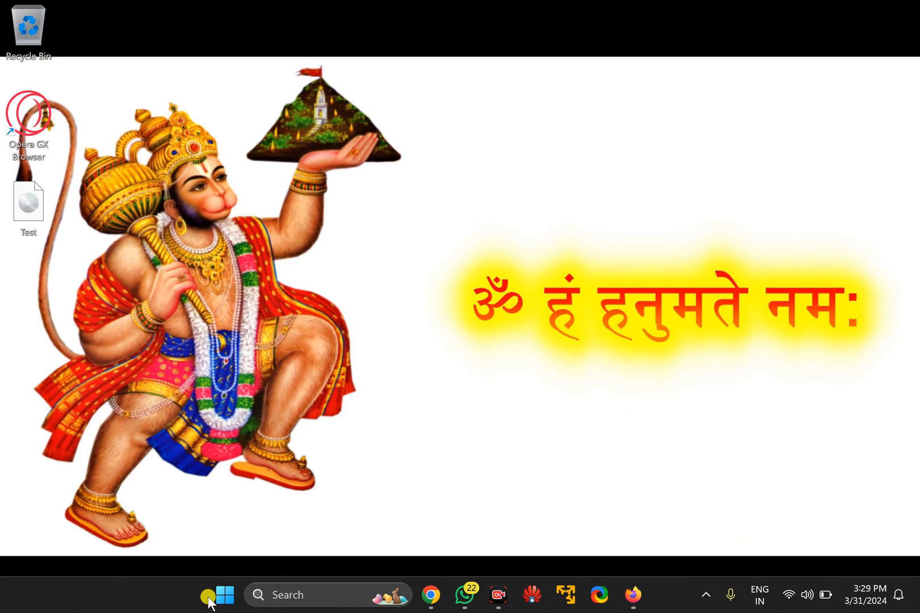
{"action": "left_click", "coordinate": [224, 595]}
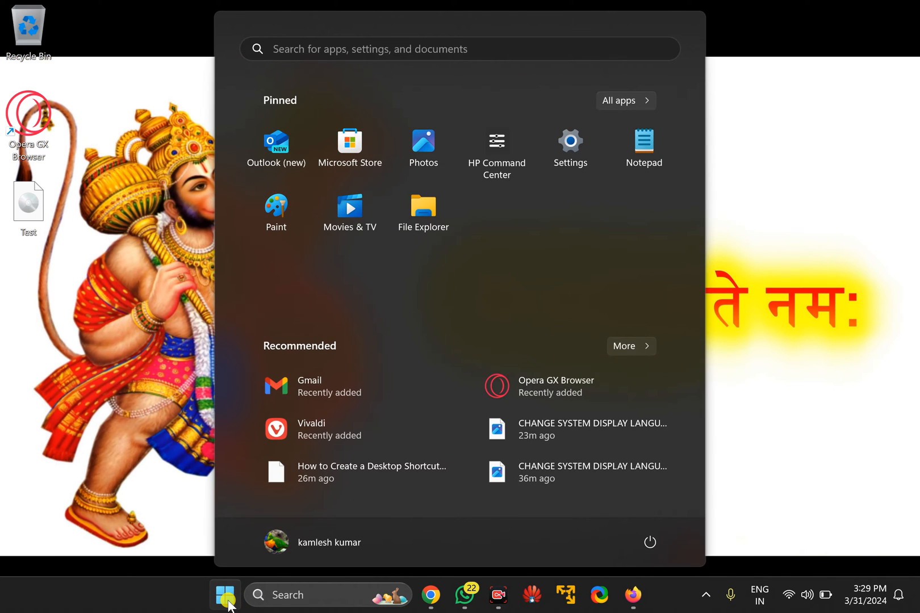
{"action": "type", "text": "firefox"}
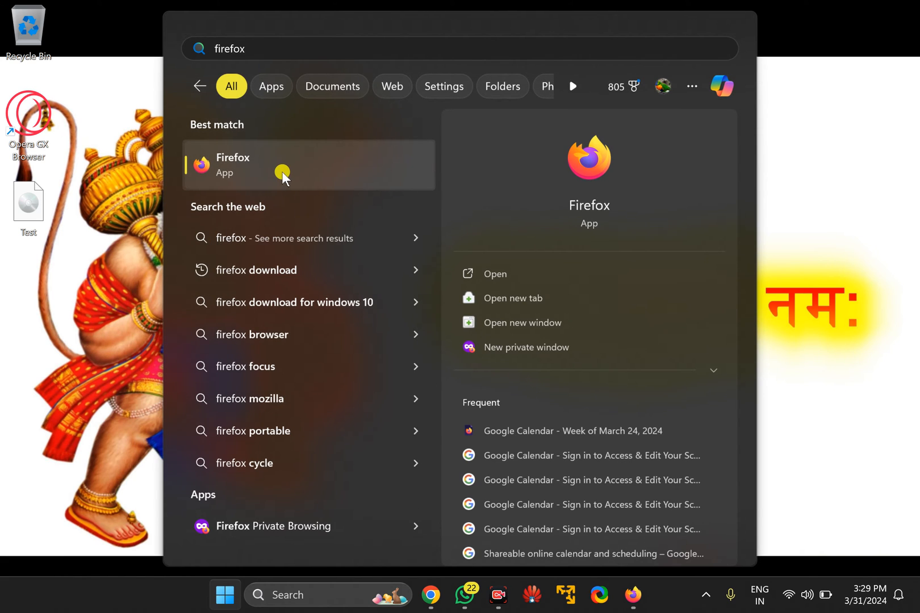
{"action": "right_click", "coordinate": [283, 171]}
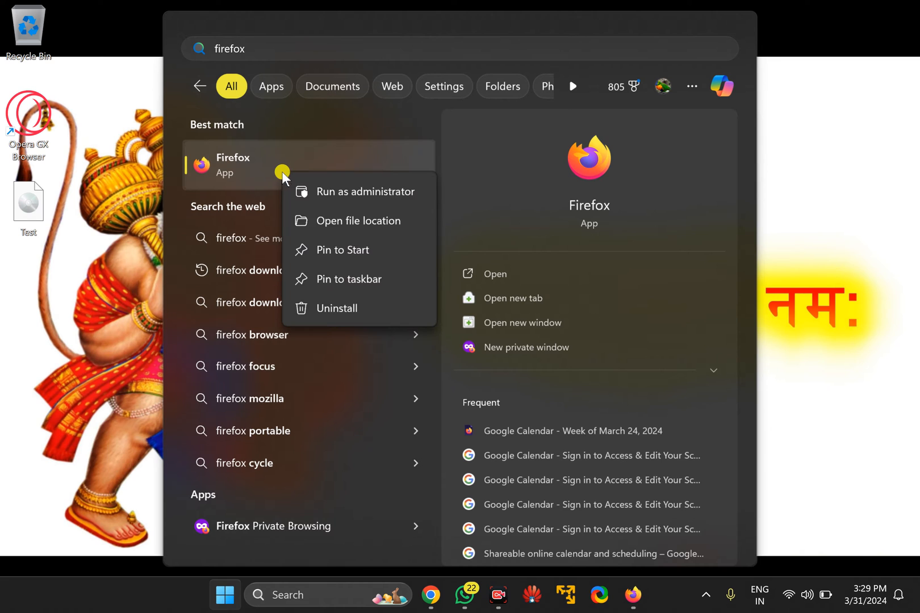
{"action": "left_click", "coordinate": [358, 222]}
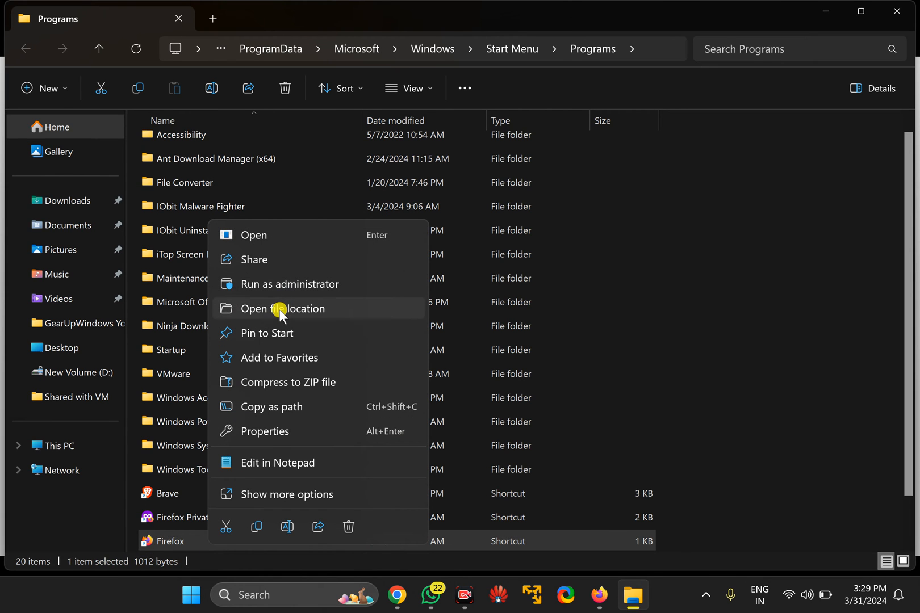
- Go to the Mozilla Firefox install folder and copy firefox.exe's full path
{"action": "left_click", "coordinate": [281, 309]}
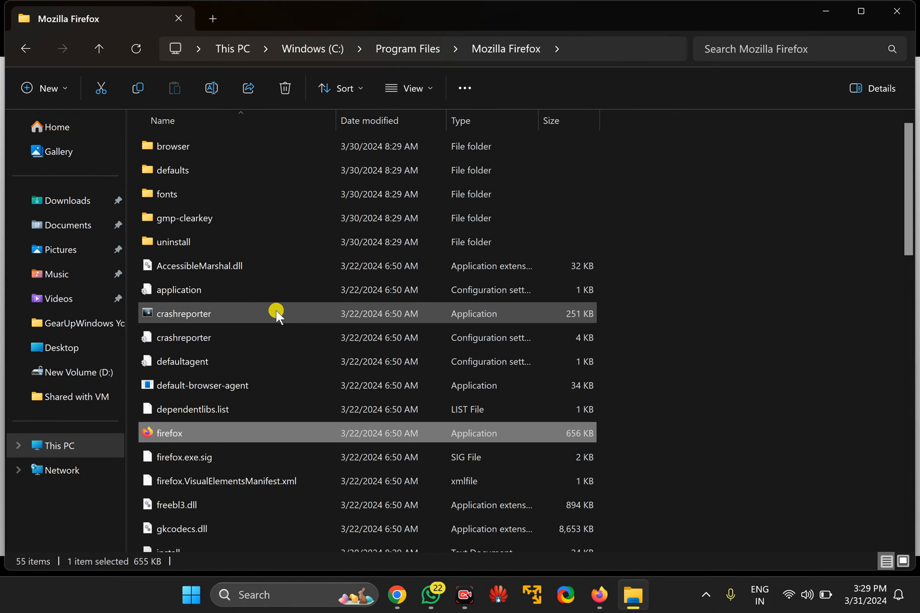
{"action": "mouse_move", "coordinate": [251, 435]}
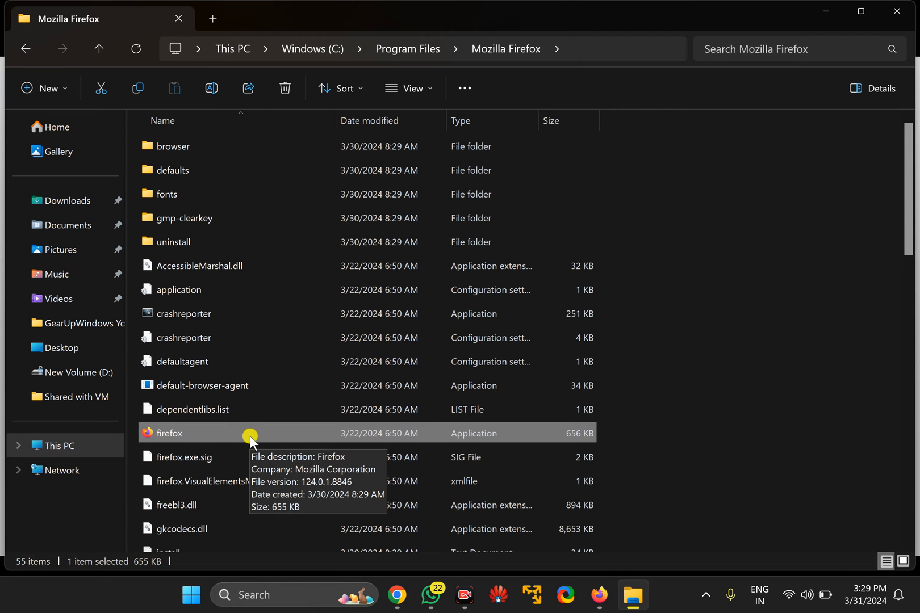
{"action": "mouse_move", "coordinate": [187, 440]}
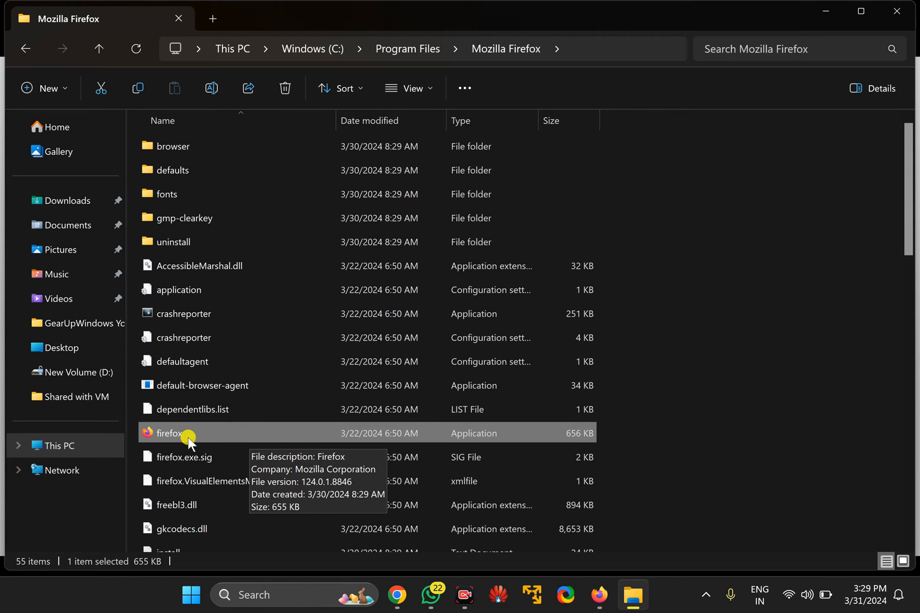
{"action": "mouse_move", "coordinate": [473, 436]}
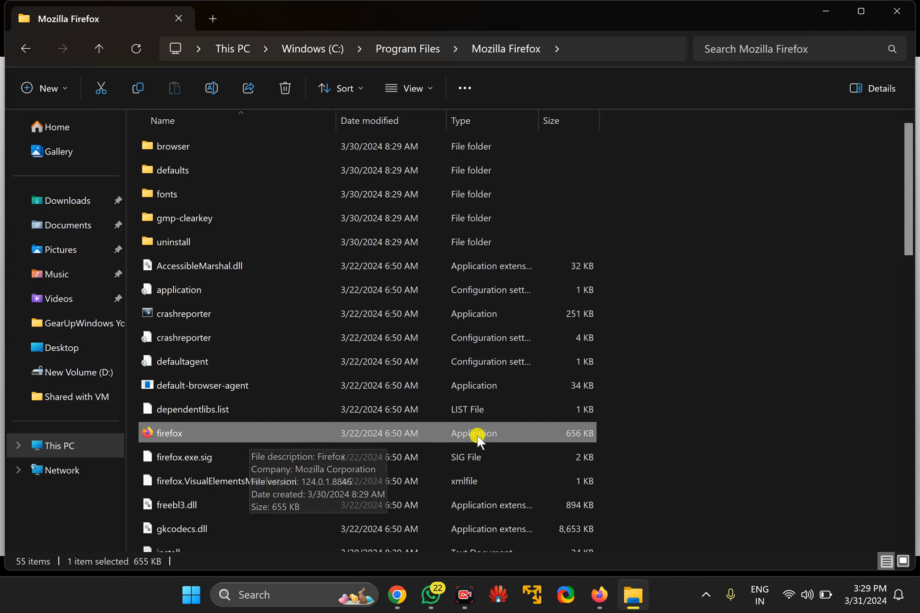
{"action": "mouse_move", "coordinate": [423, 439]}
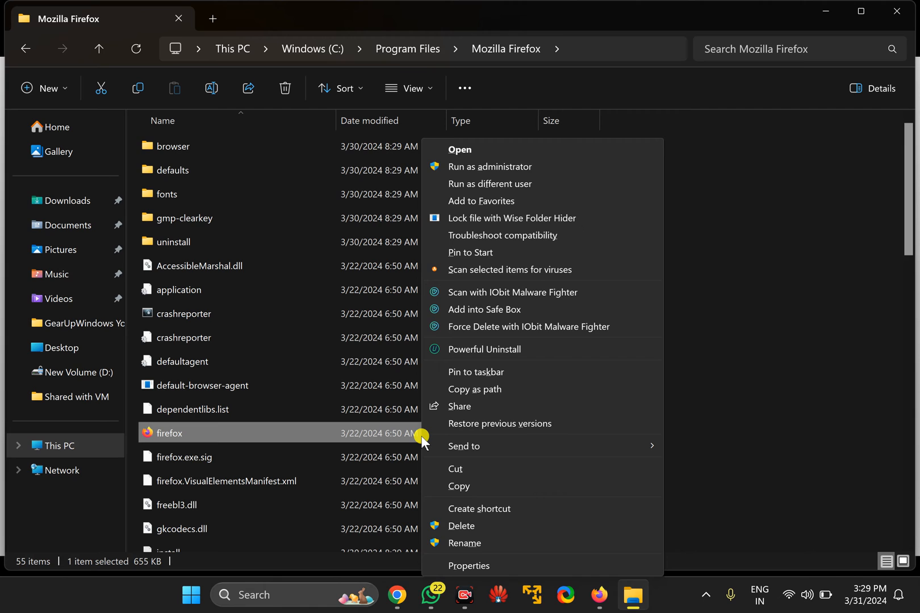
{"action": "mouse_move", "coordinate": [466, 389]}
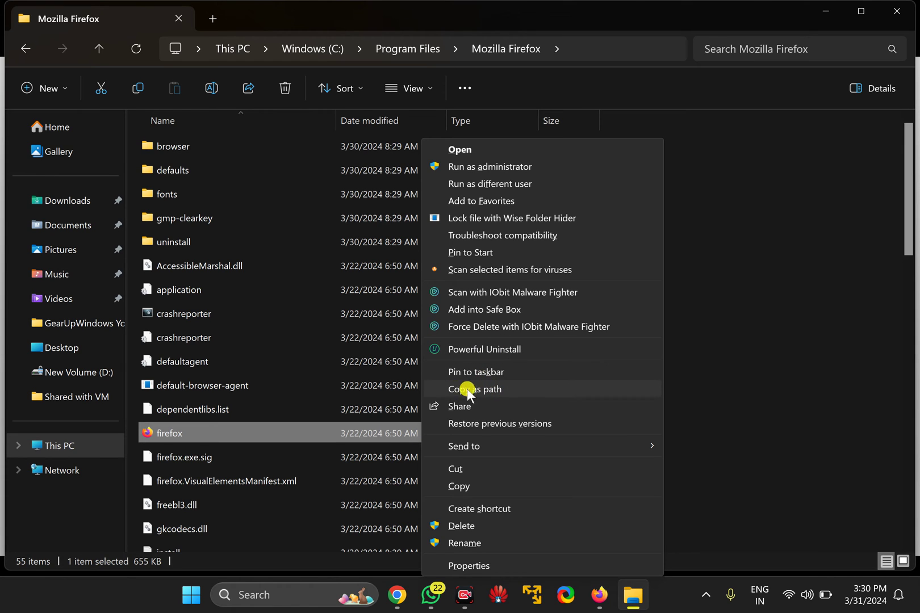
{"action": "left_click", "coordinate": [474, 389]}
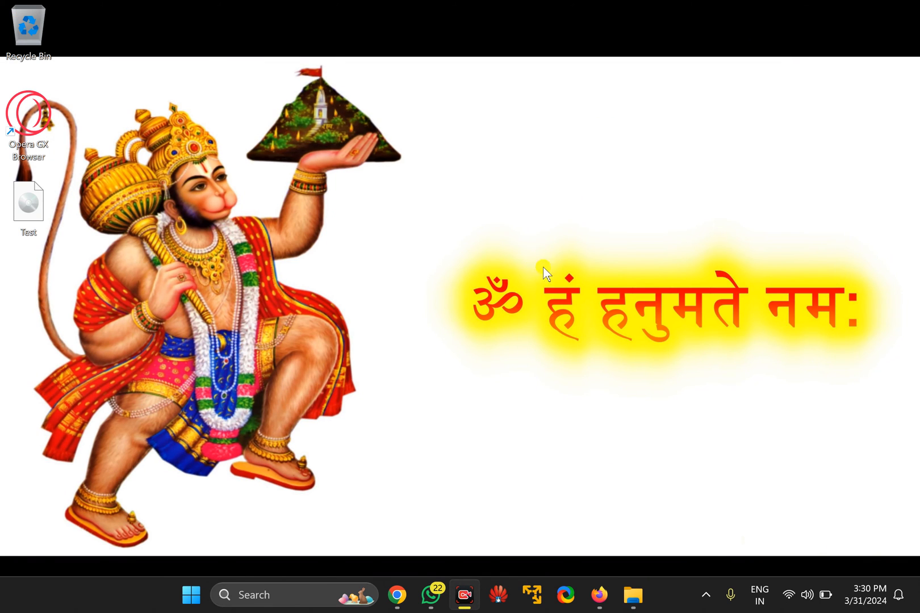
- Create a new desktop shortcut targeting "C:\Program Files\Mozilla Firefox\firefox.exe" -url
{"action": "right_click", "coordinate": [544, 274]}
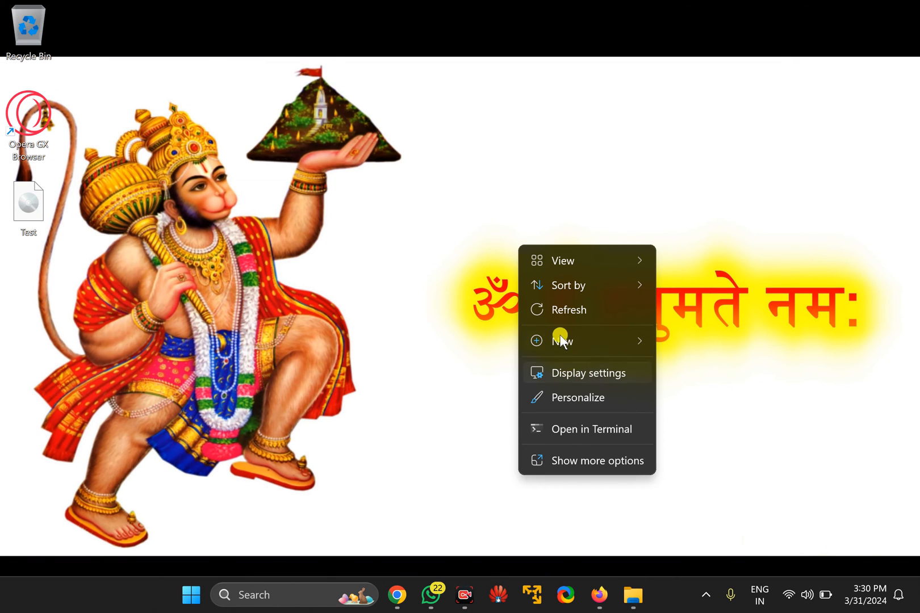
{"action": "left_click", "coordinate": [562, 342]}
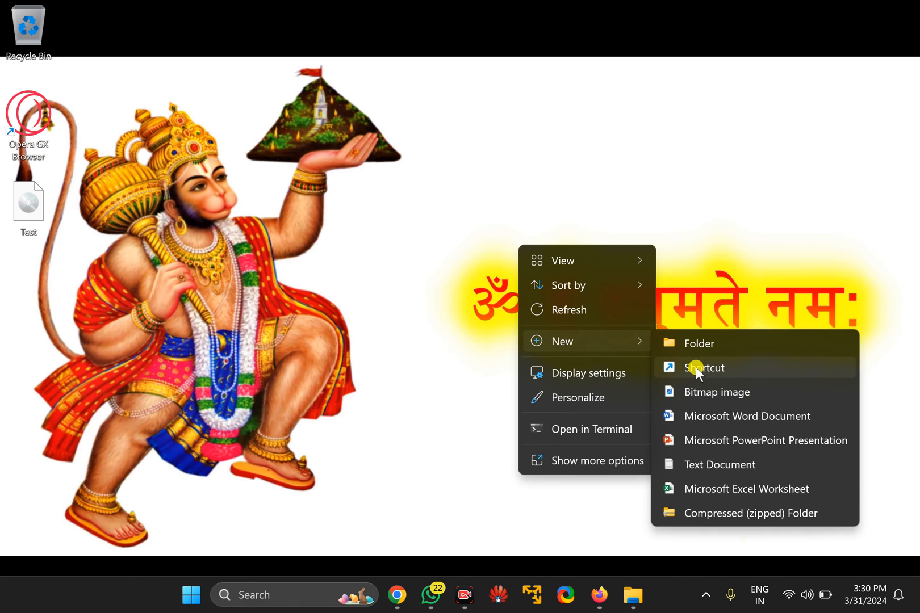
{"action": "left_click", "coordinate": [704, 368]}
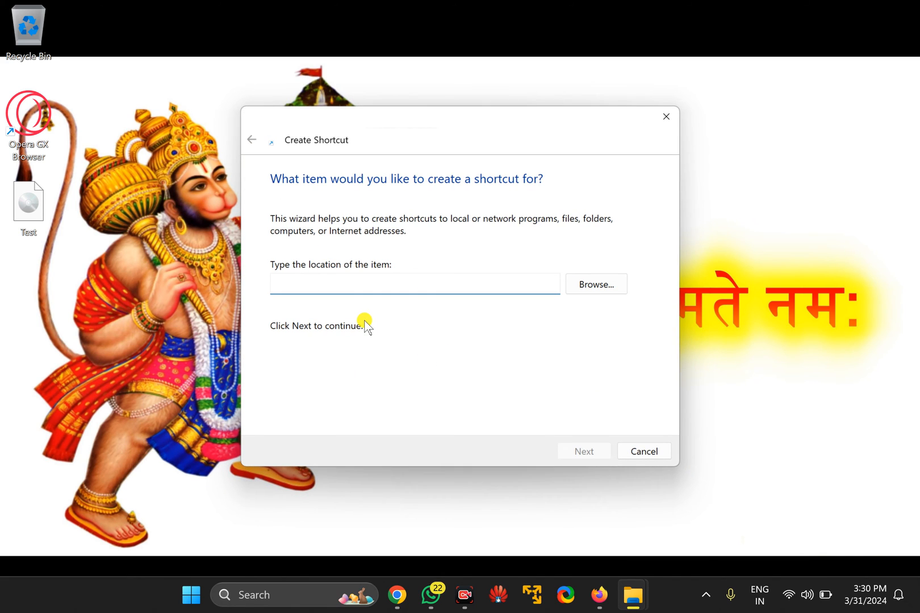
{"action": "type", "text": "\"C:\\Program Files\\Mozilla Firefox\\firefox.exe\""}
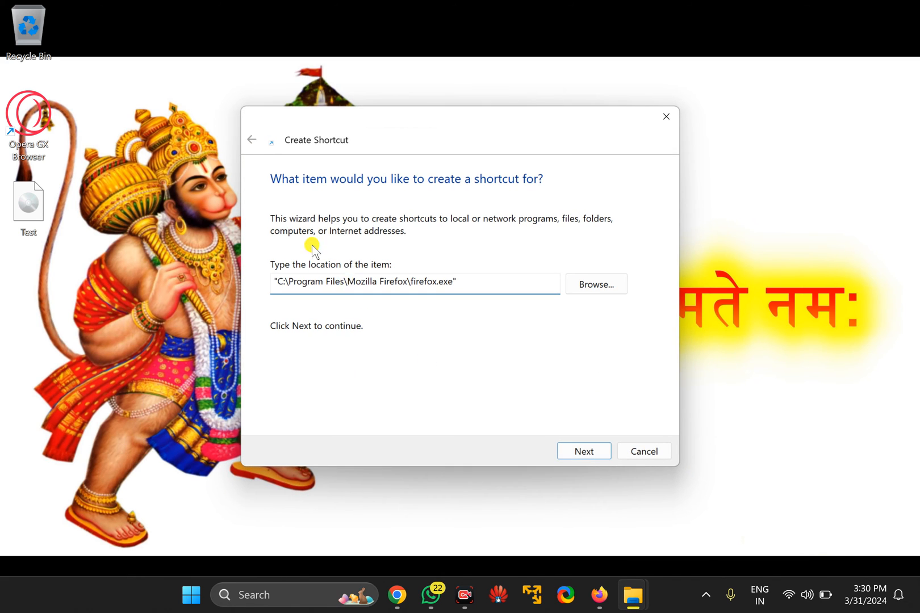
{"action": "mouse_move", "coordinate": [539, 284]}
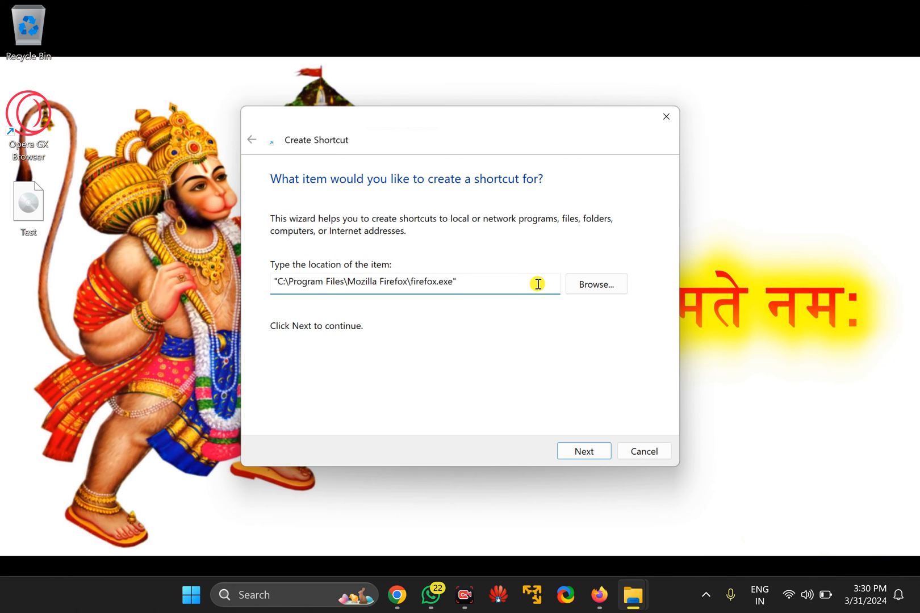
{"action": "type", "text": "-"}
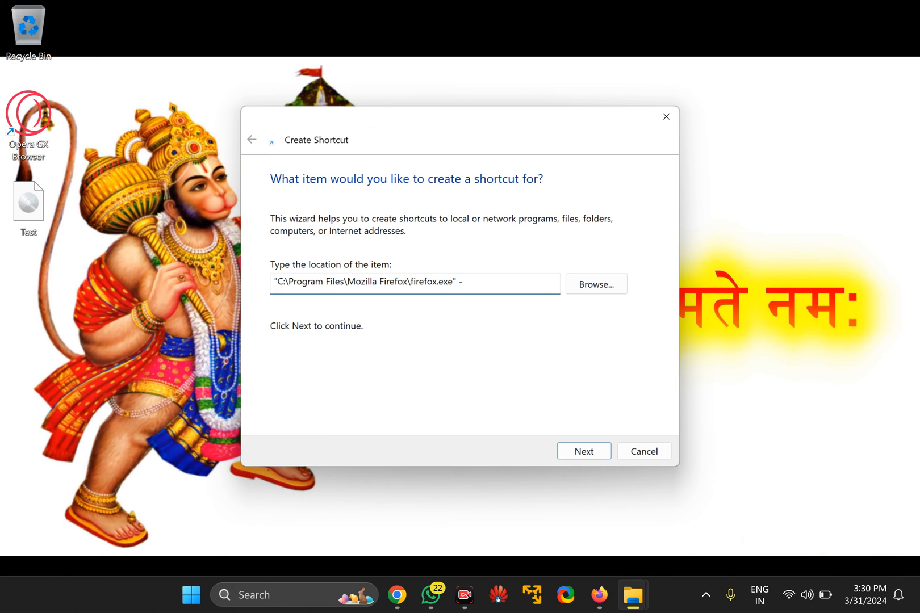
{"action": "type", "text": "url"}
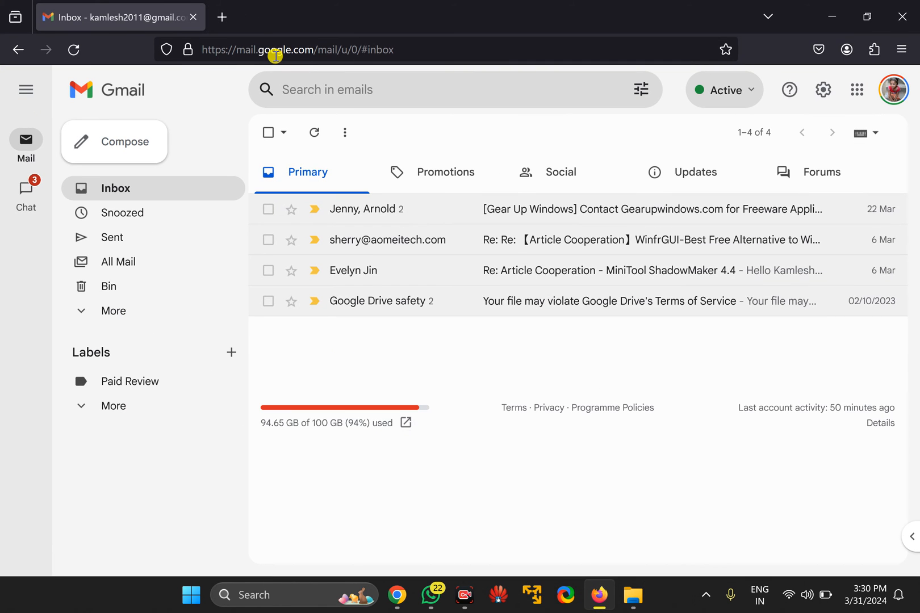
- Select the Gmail inbox URL in Firefox's address bar and copy it
{"action": "left_click", "coordinate": [279, 50]}
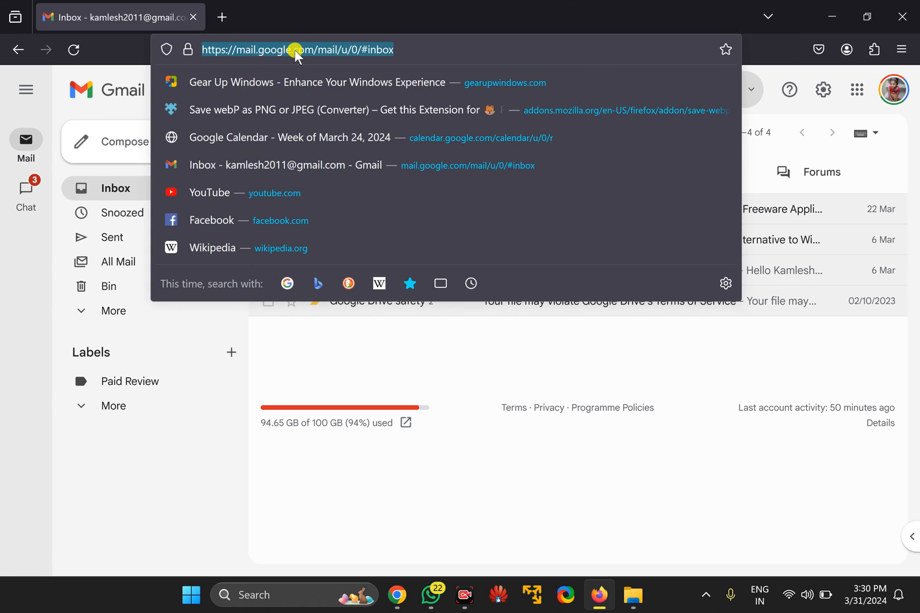
{"action": "right_click", "coordinate": [297, 51]}
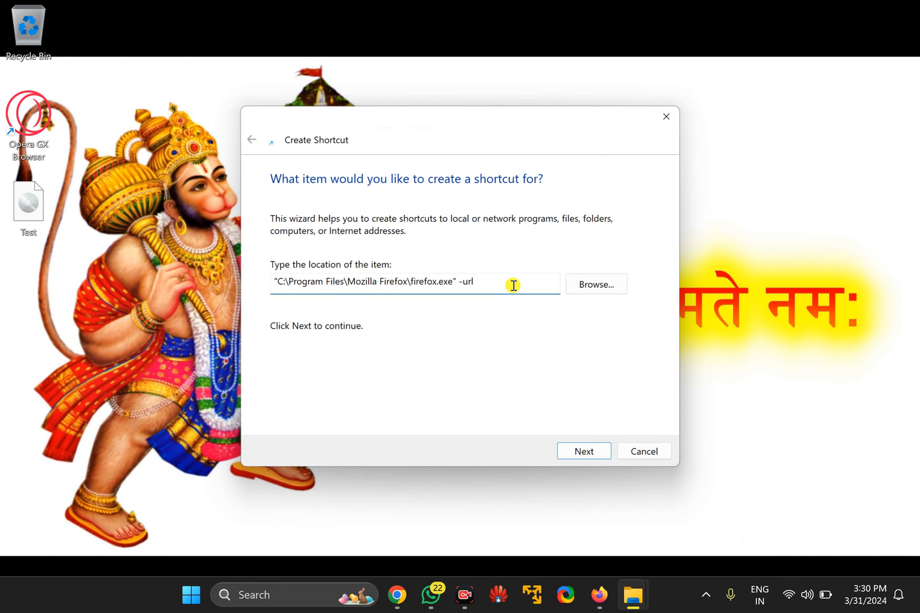
{"action": "type", "text": "https://mail.google.com/mail/u/0/#inbox"}
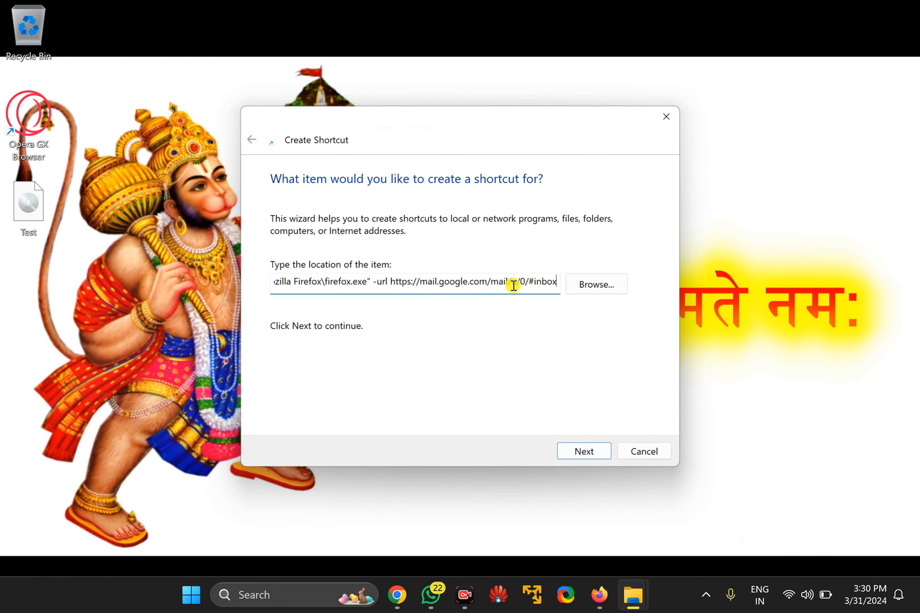
{"action": "mouse_move", "coordinate": [479, 288]}
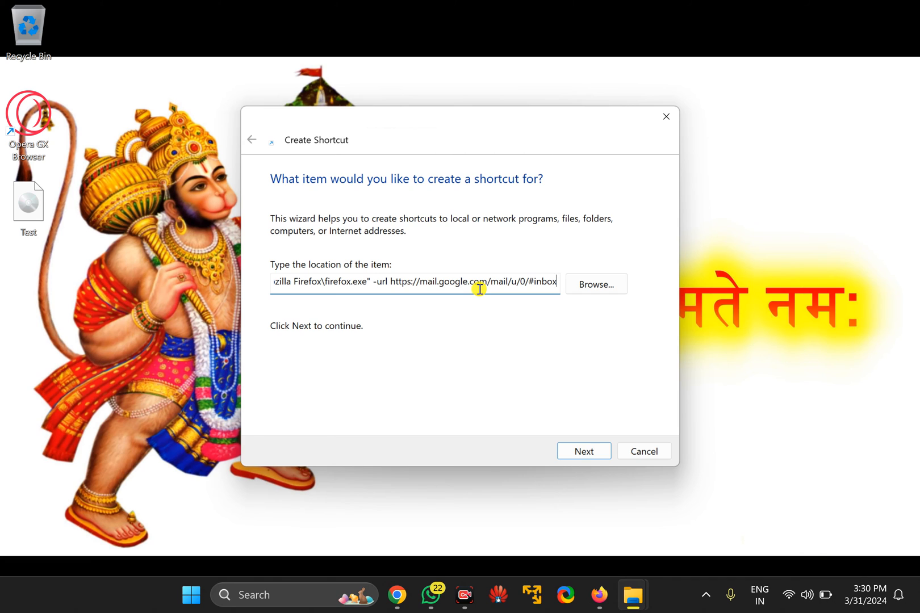
{"action": "left_click", "coordinate": [584, 451]}
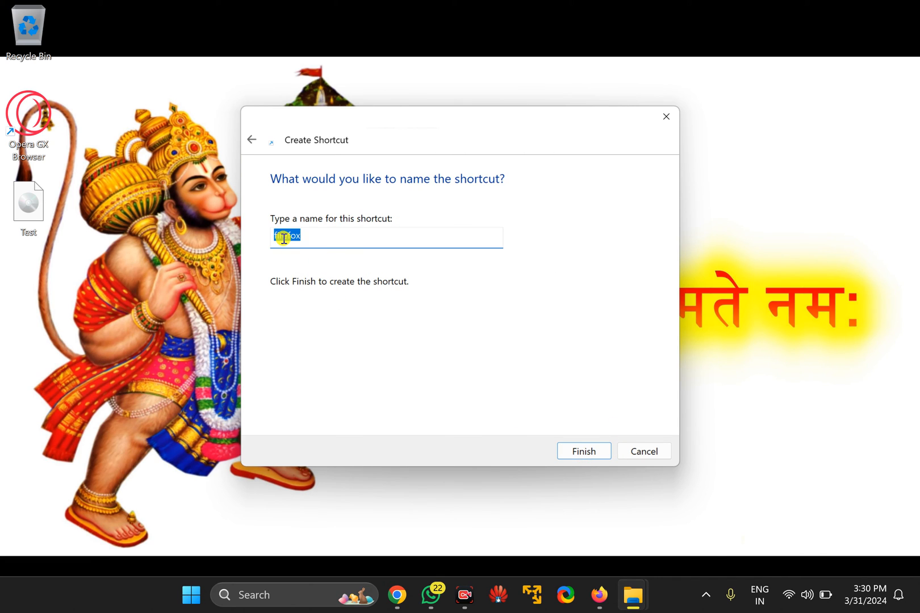
- Name the shortcut Gmail and finish creating it on the desktop
{"action": "type", "text": "Gma"}
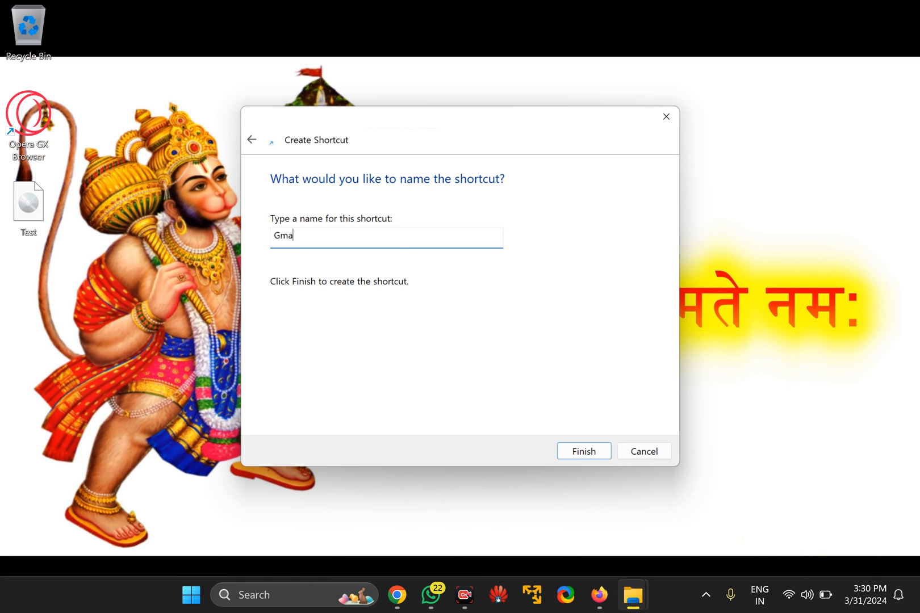
{"action": "type", "text": "il"}
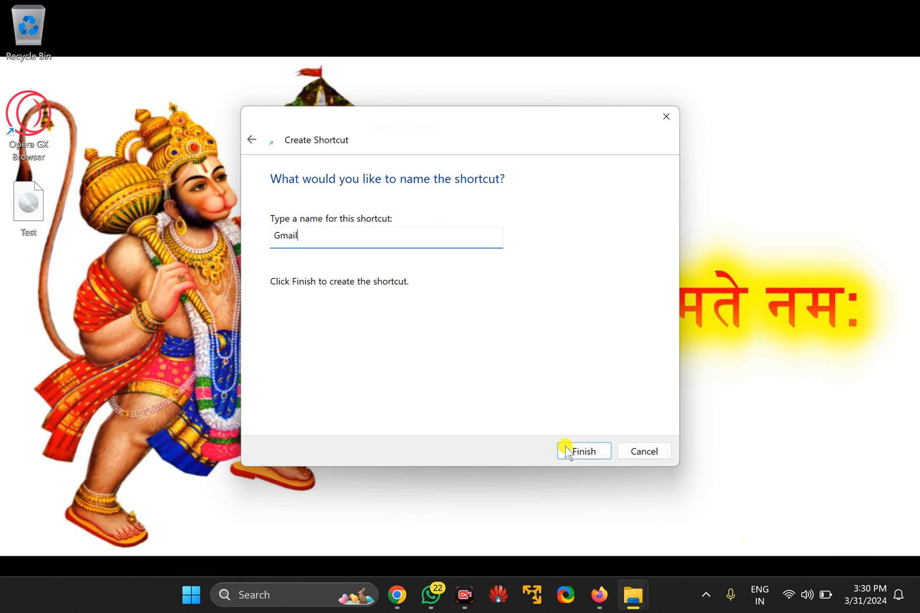
{"action": "left_click", "coordinate": [573, 451]}
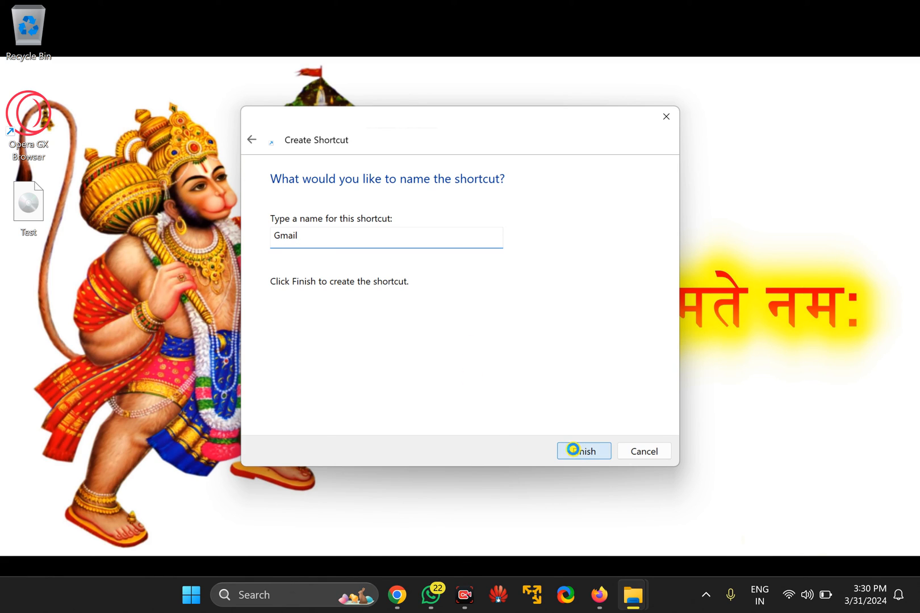
{"action": "left_click", "coordinate": [584, 451]}
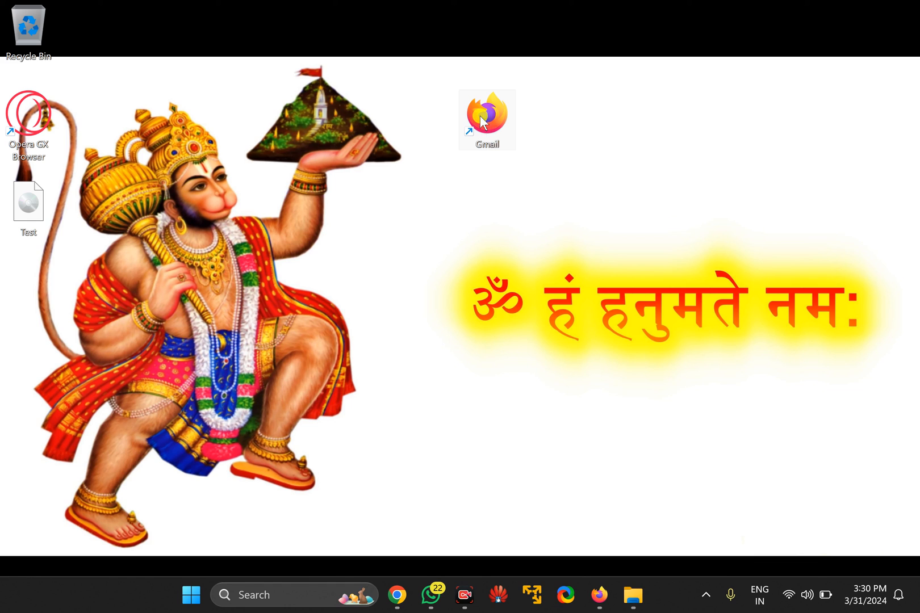
- Launch the new Gmail desktop shortcut so Firefox opens the inbox
{"action": "double_click", "coordinate": [487, 114]}
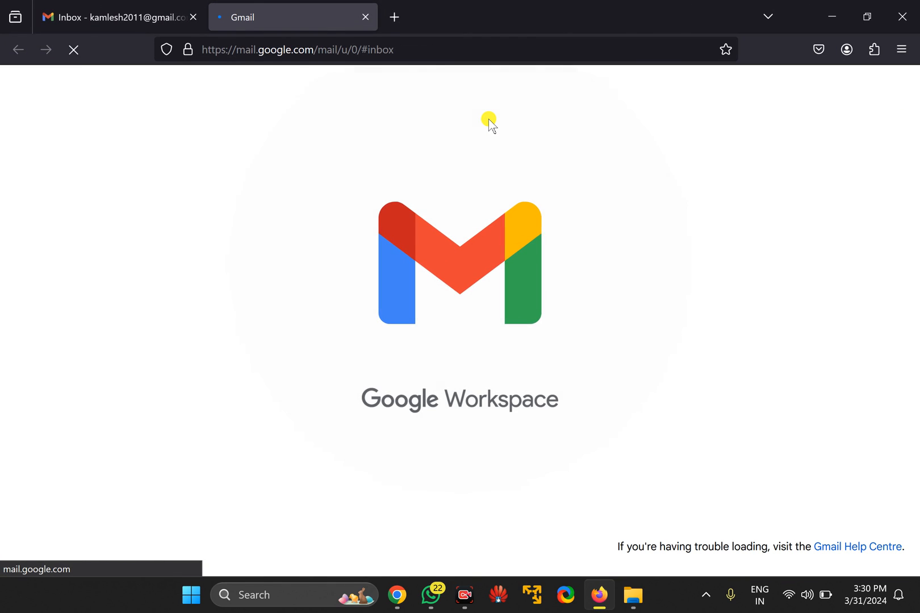